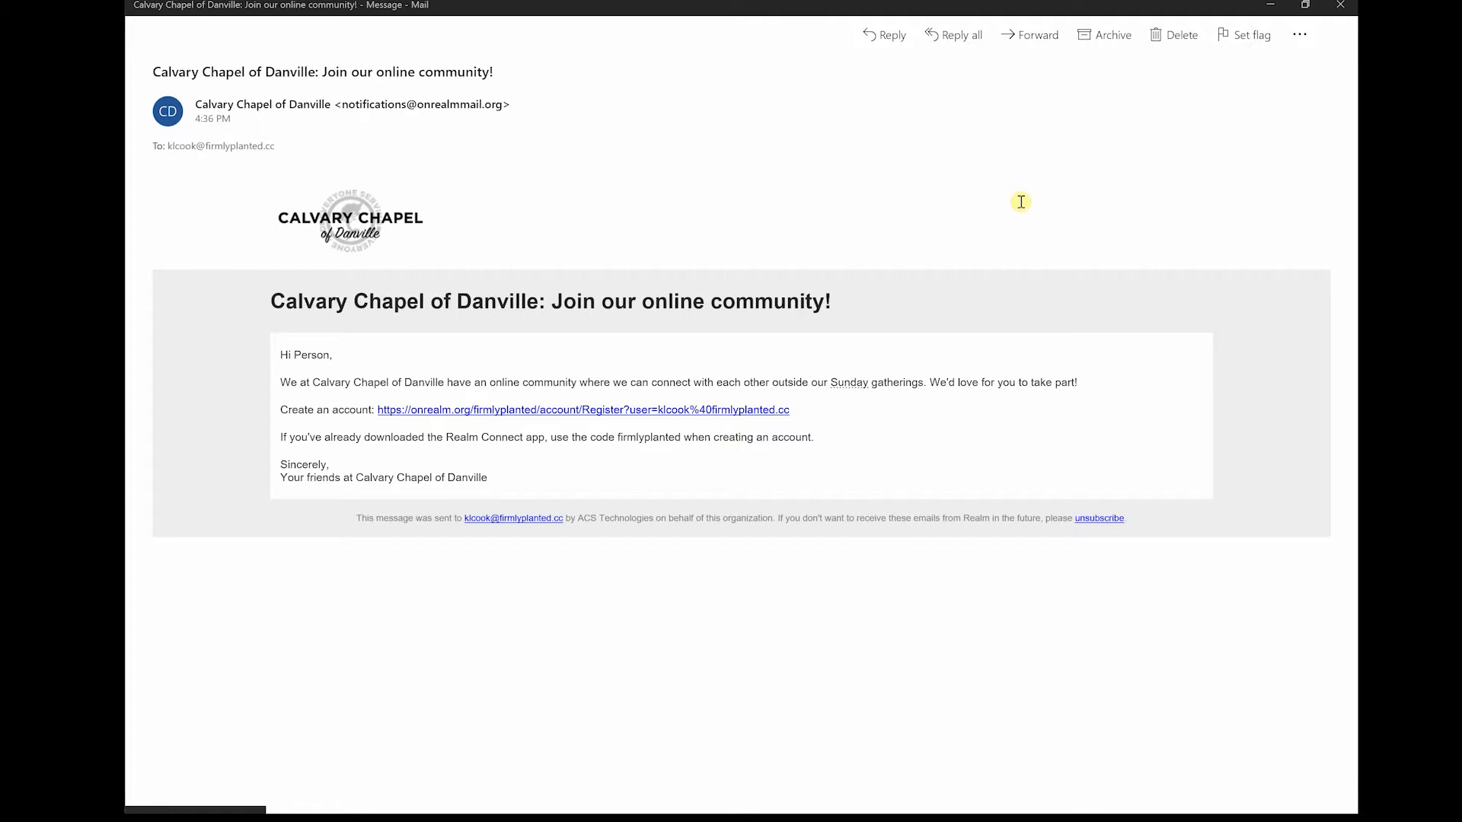
{"action": "mouse_move", "coordinate": [1016, 227]}
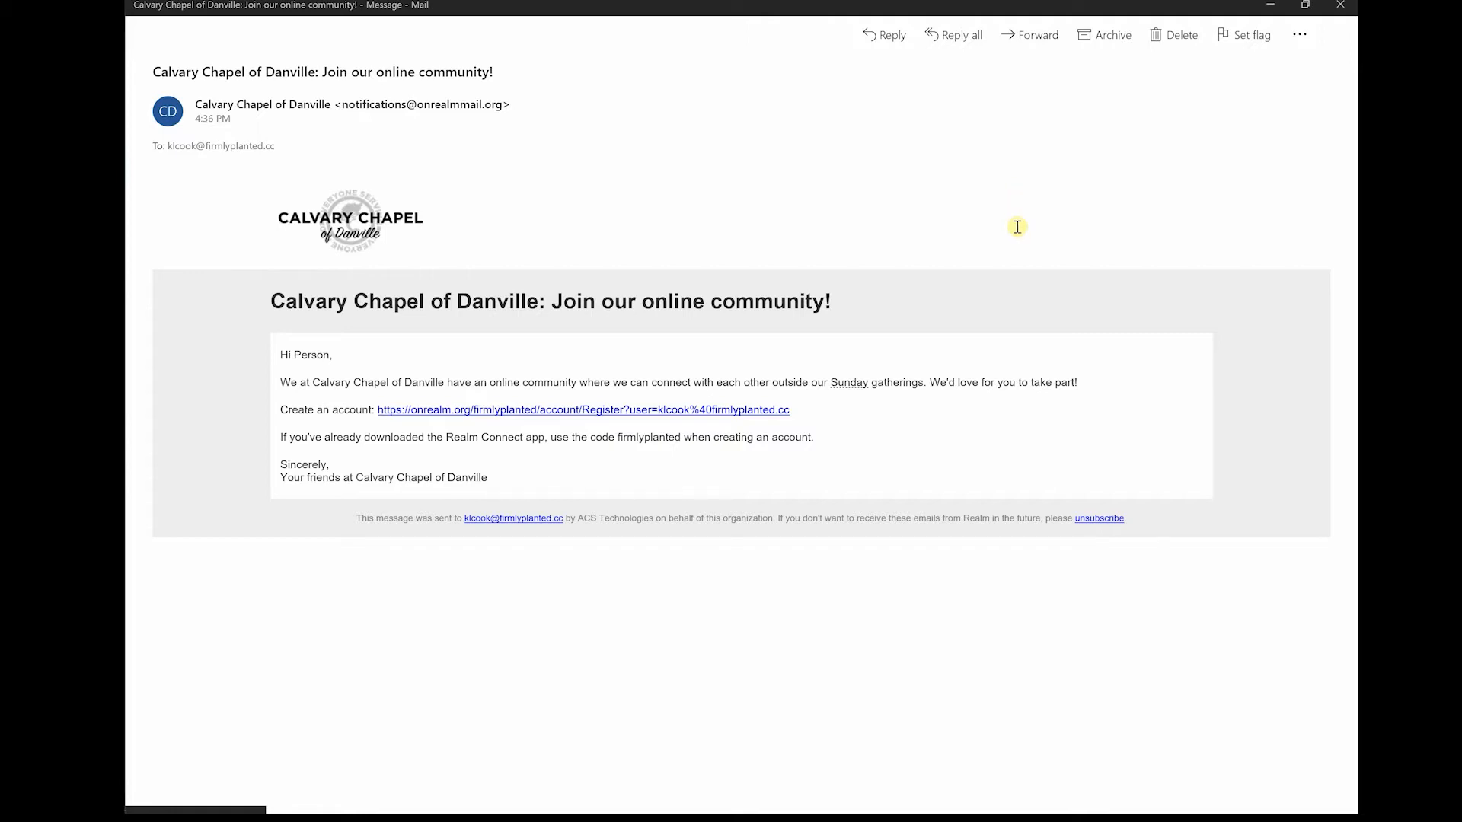
{"action": "mouse_move", "coordinate": [915, 202]}
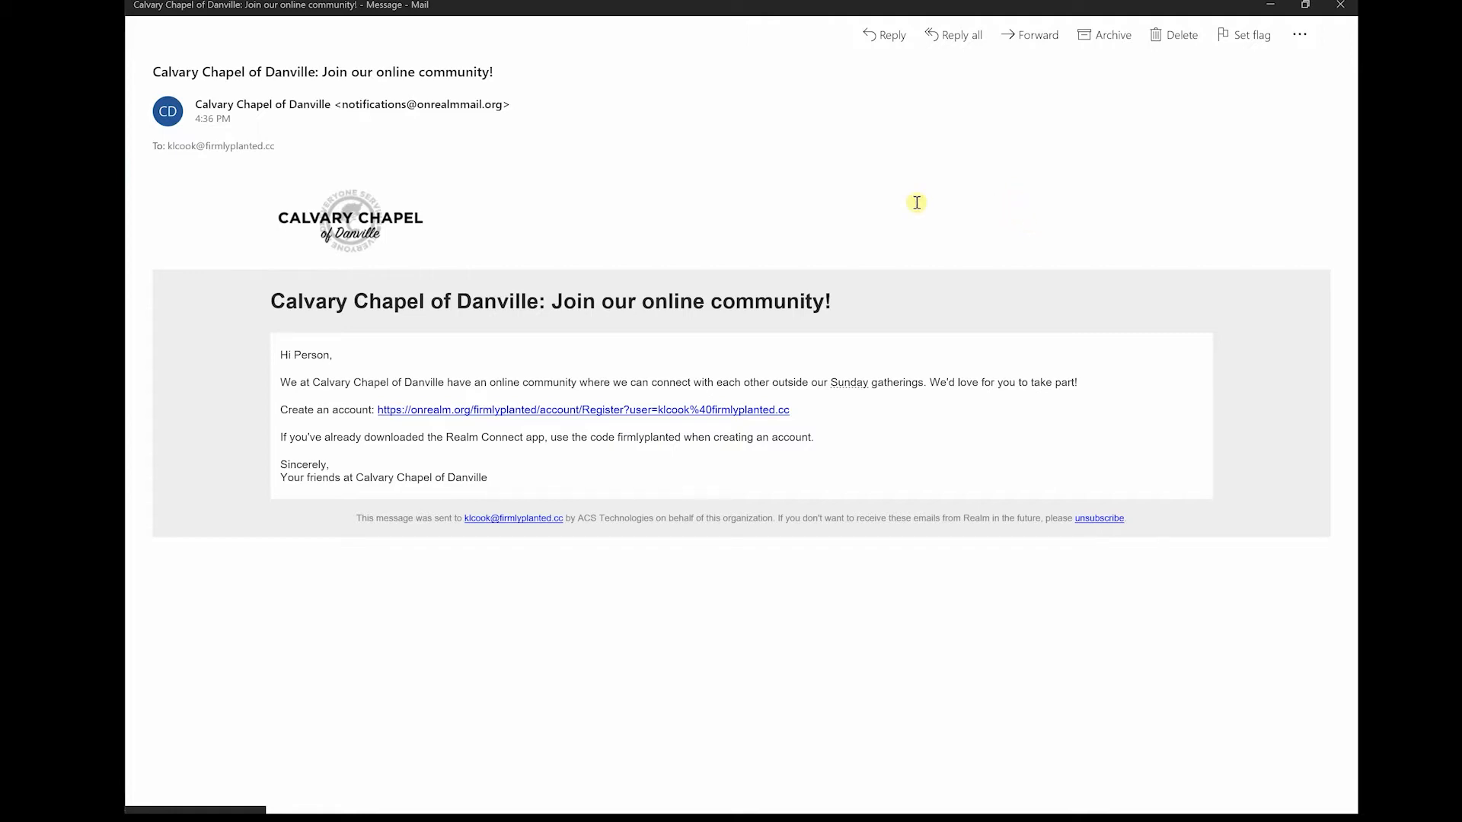
{"action": "mouse_move", "coordinate": [345, 124]}
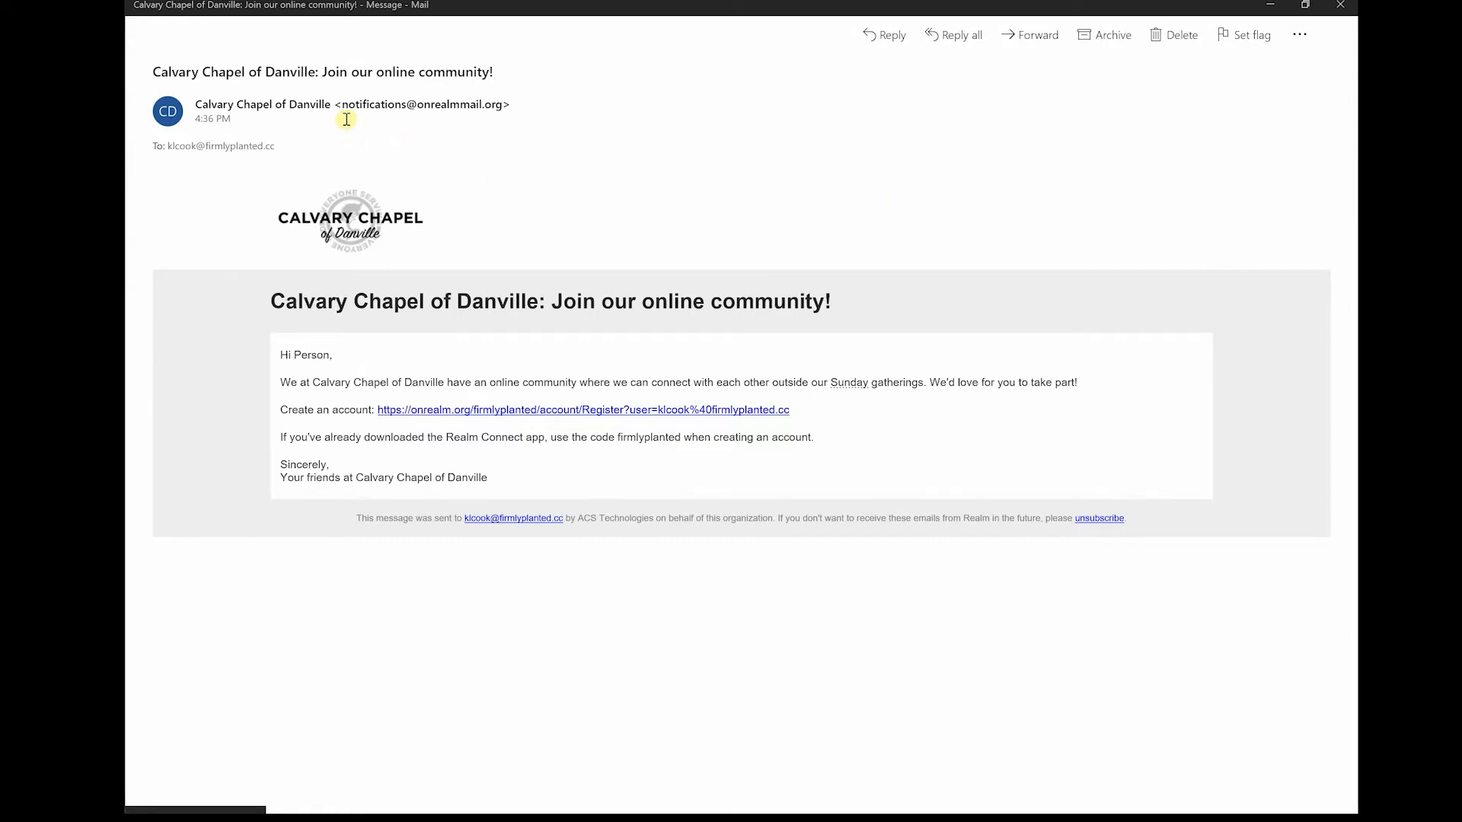
{"action": "mouse_move", "coordinate": [399, 121]}
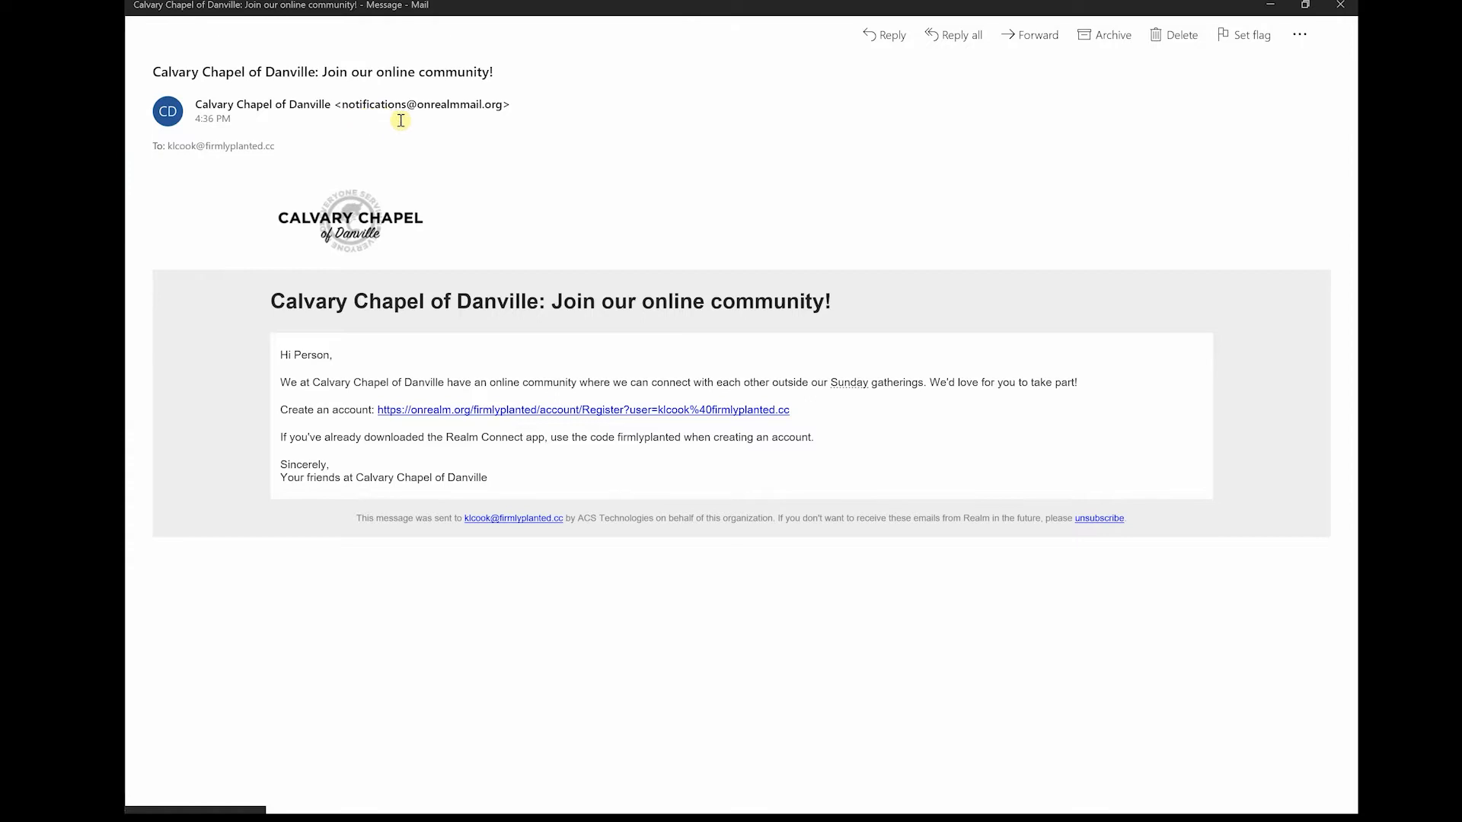
{"action": "mouse_move", "coordinate": [466, 121]}
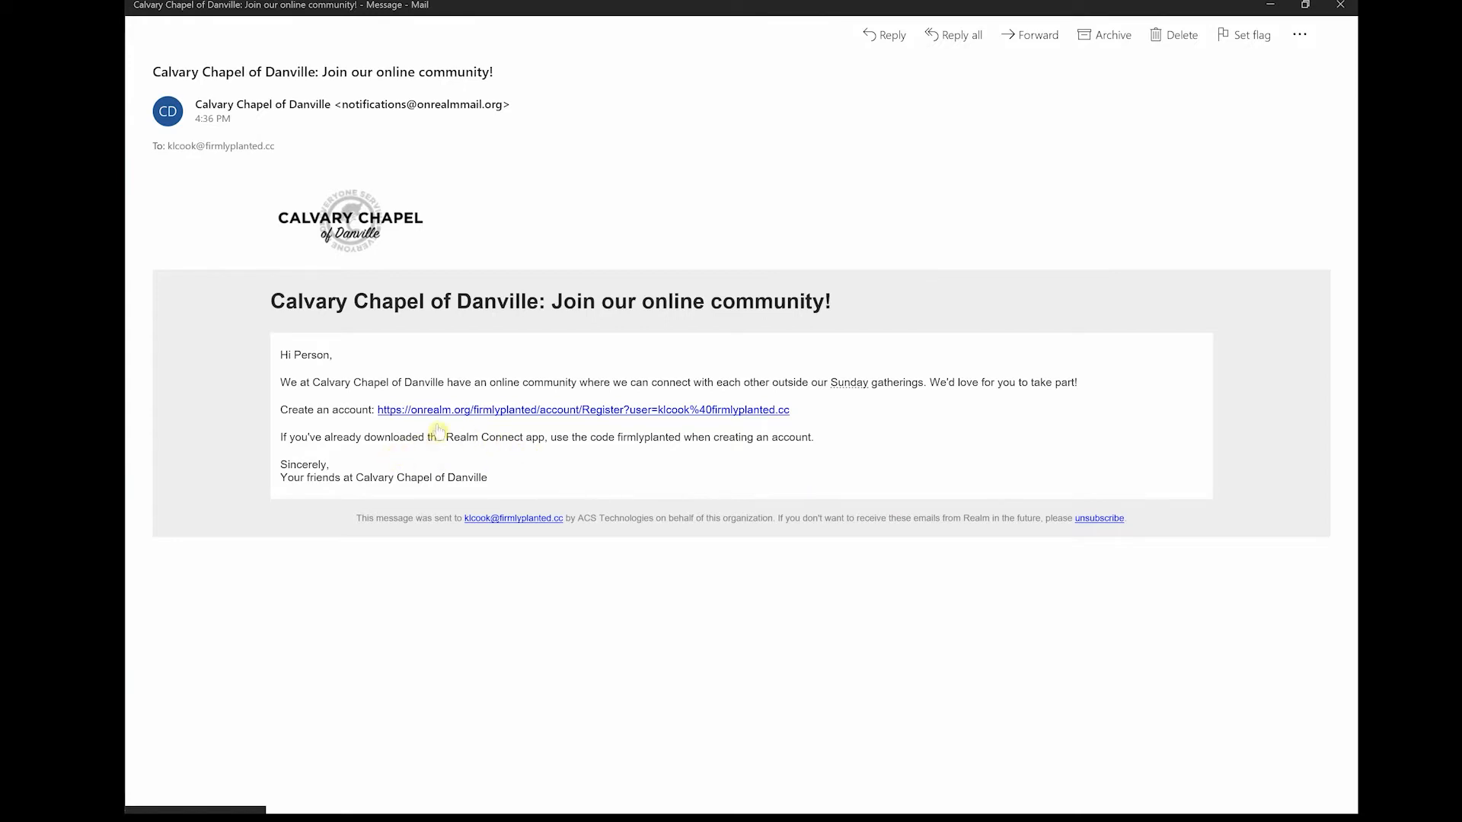
{"action": "mouse_move", "coordinate": [553, 424]}
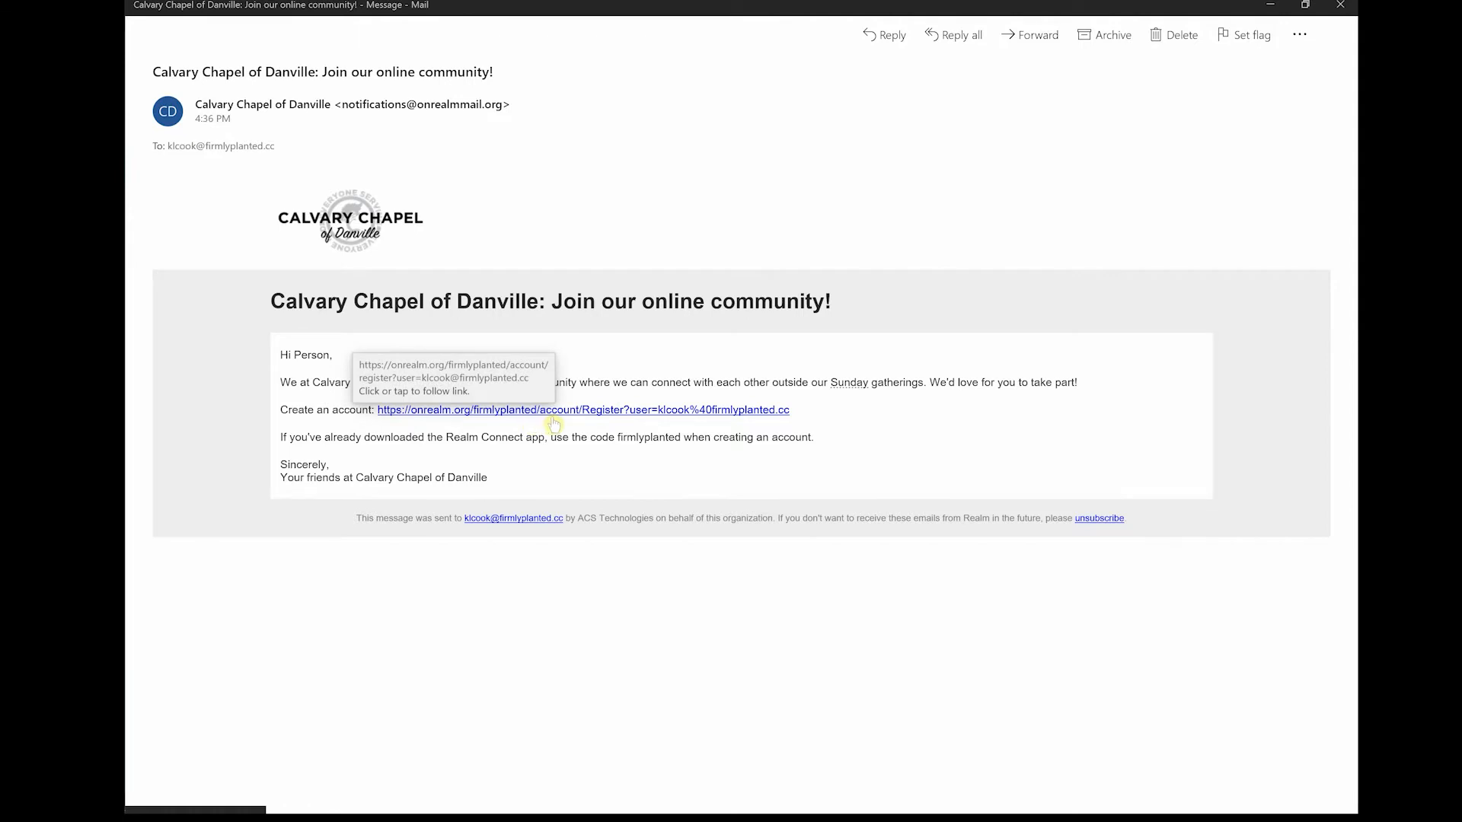
{"action": "mouse_move", "coordinate": [559, 418]}
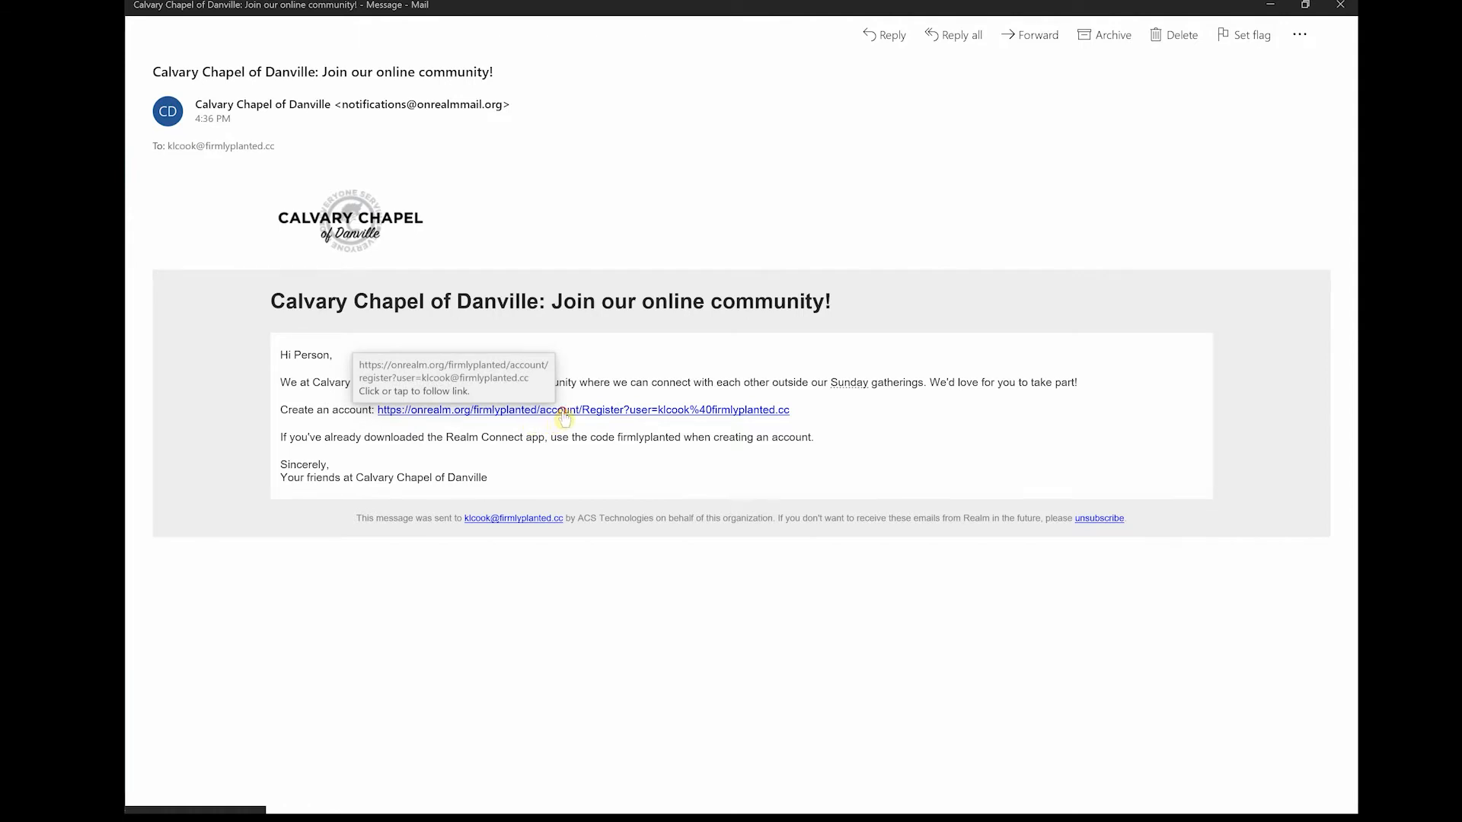
Follow the invite's registration link, fill Create Password and Confirm Password, and pass the I'm-not-a-robot check
{"action": "left_click", "coordinate": [582, 410]}
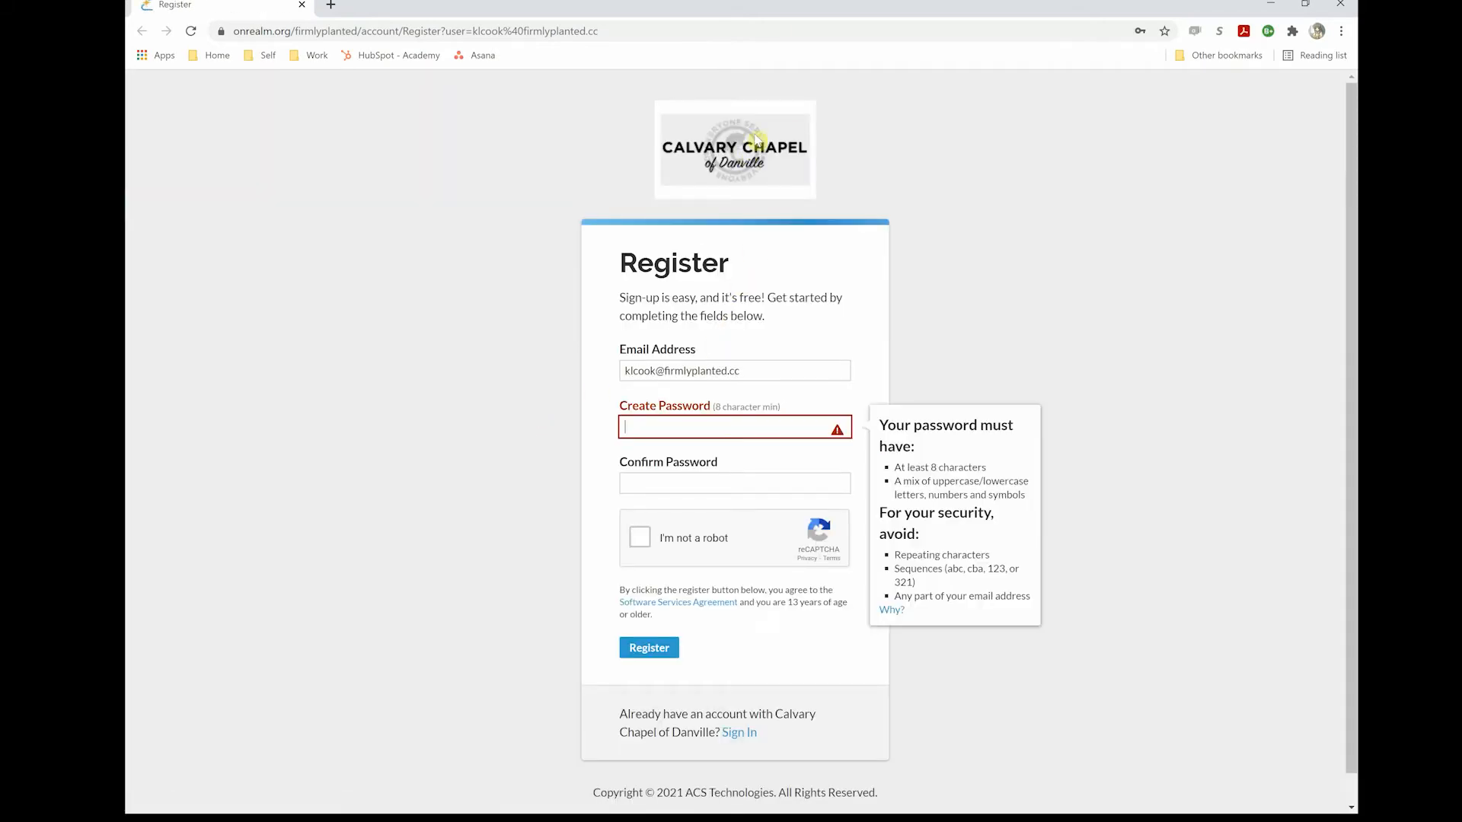
{"action": "mouse_move", "coordinate": [830, 147]}
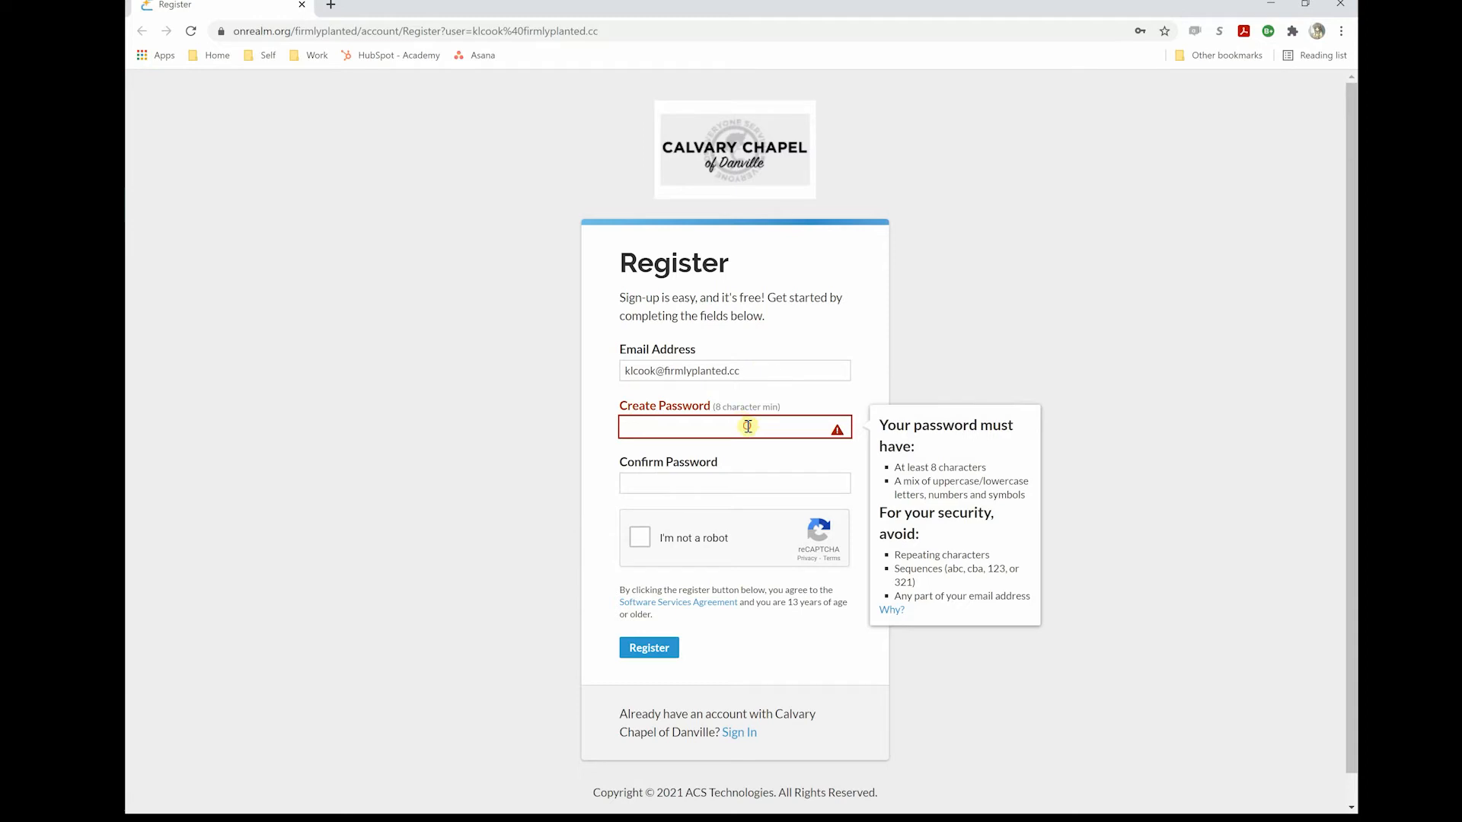
{"action": "left_click", "coordinate": [989, 501]}
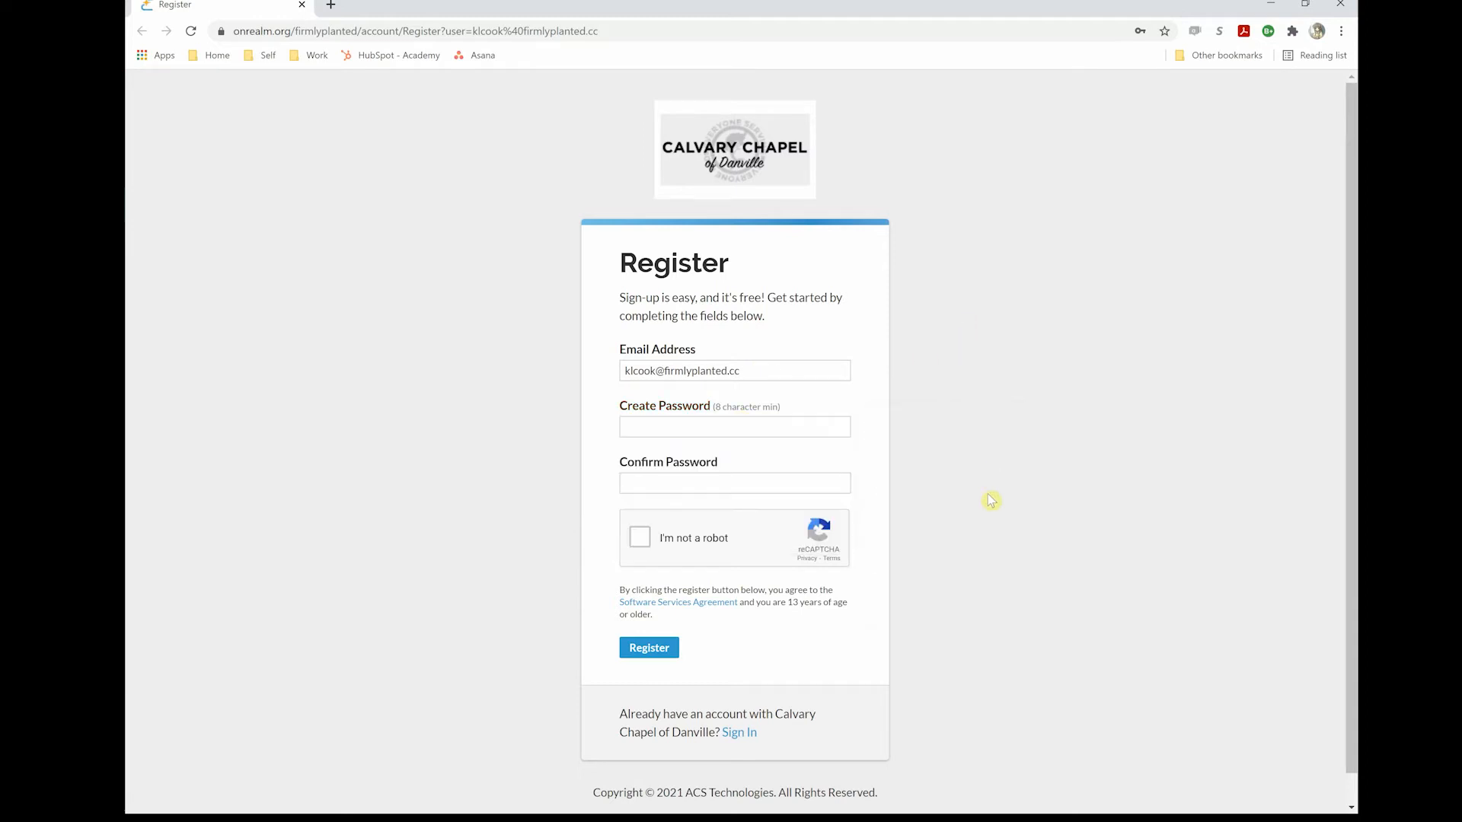
{"action": "left_click", "coordinate": [734, 427]}
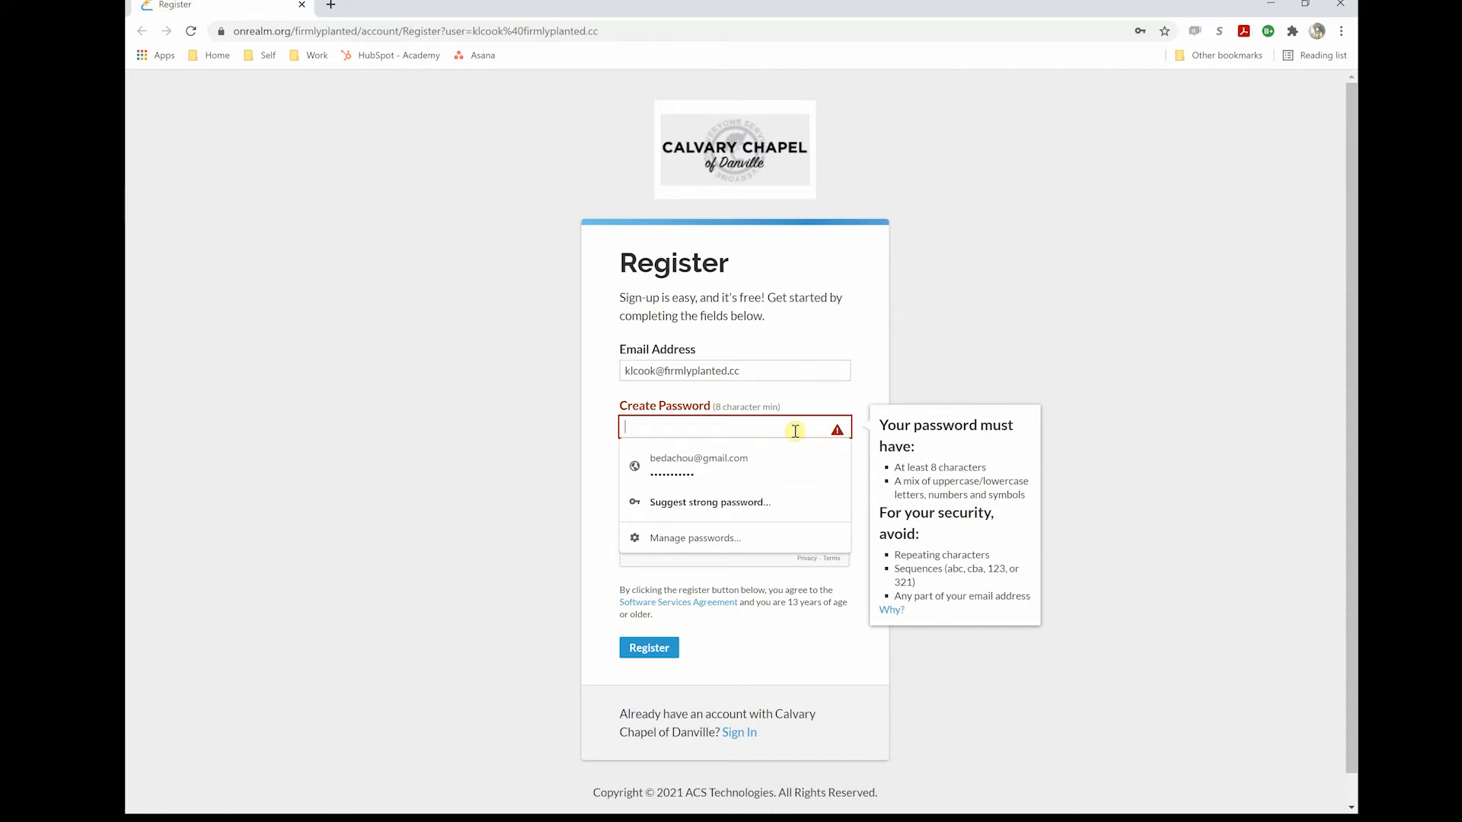
{"action": "type", "text": "••"}
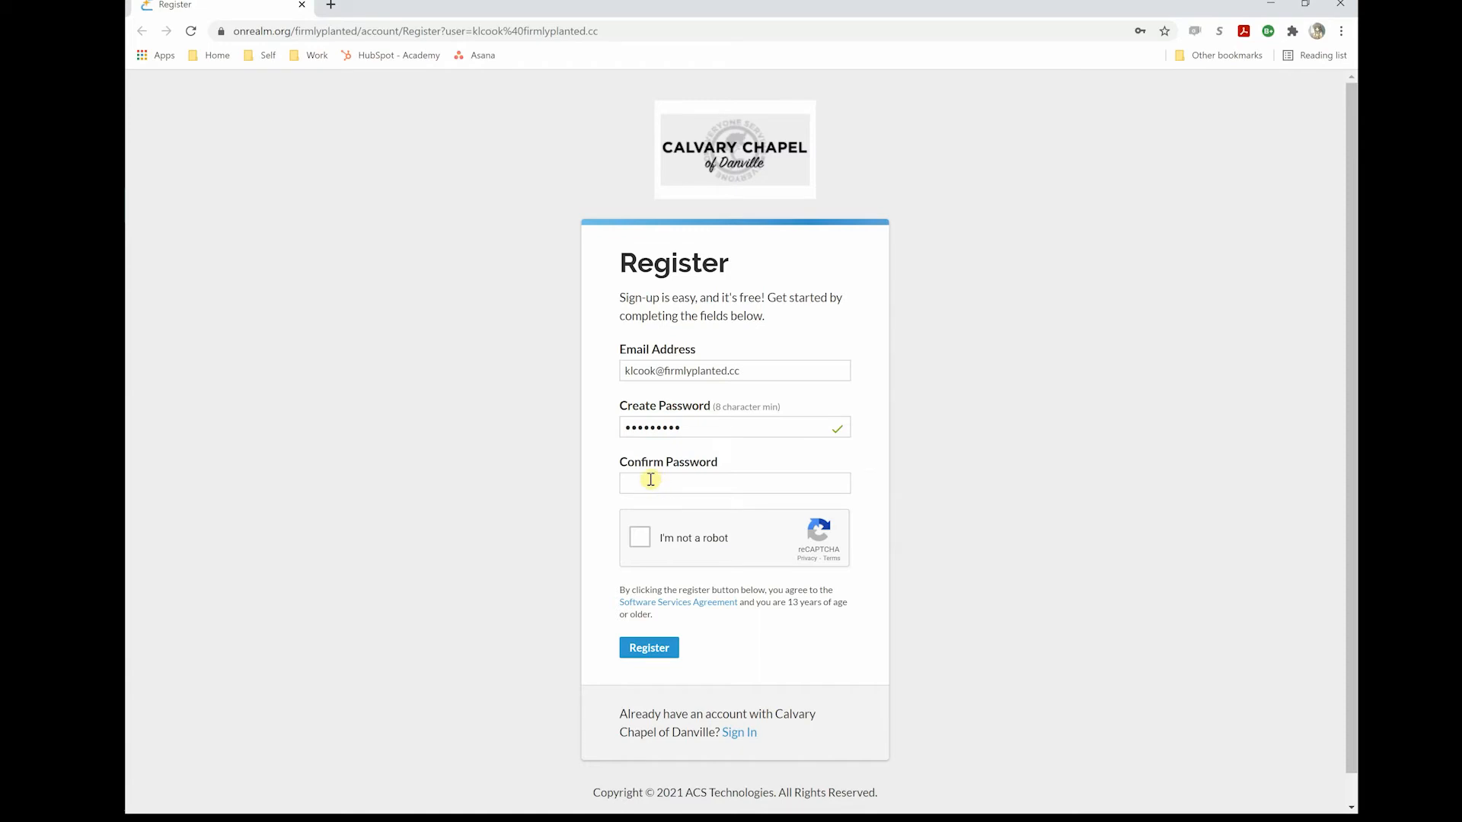
{"action": "left_click", "coordinate": [734, 483]}
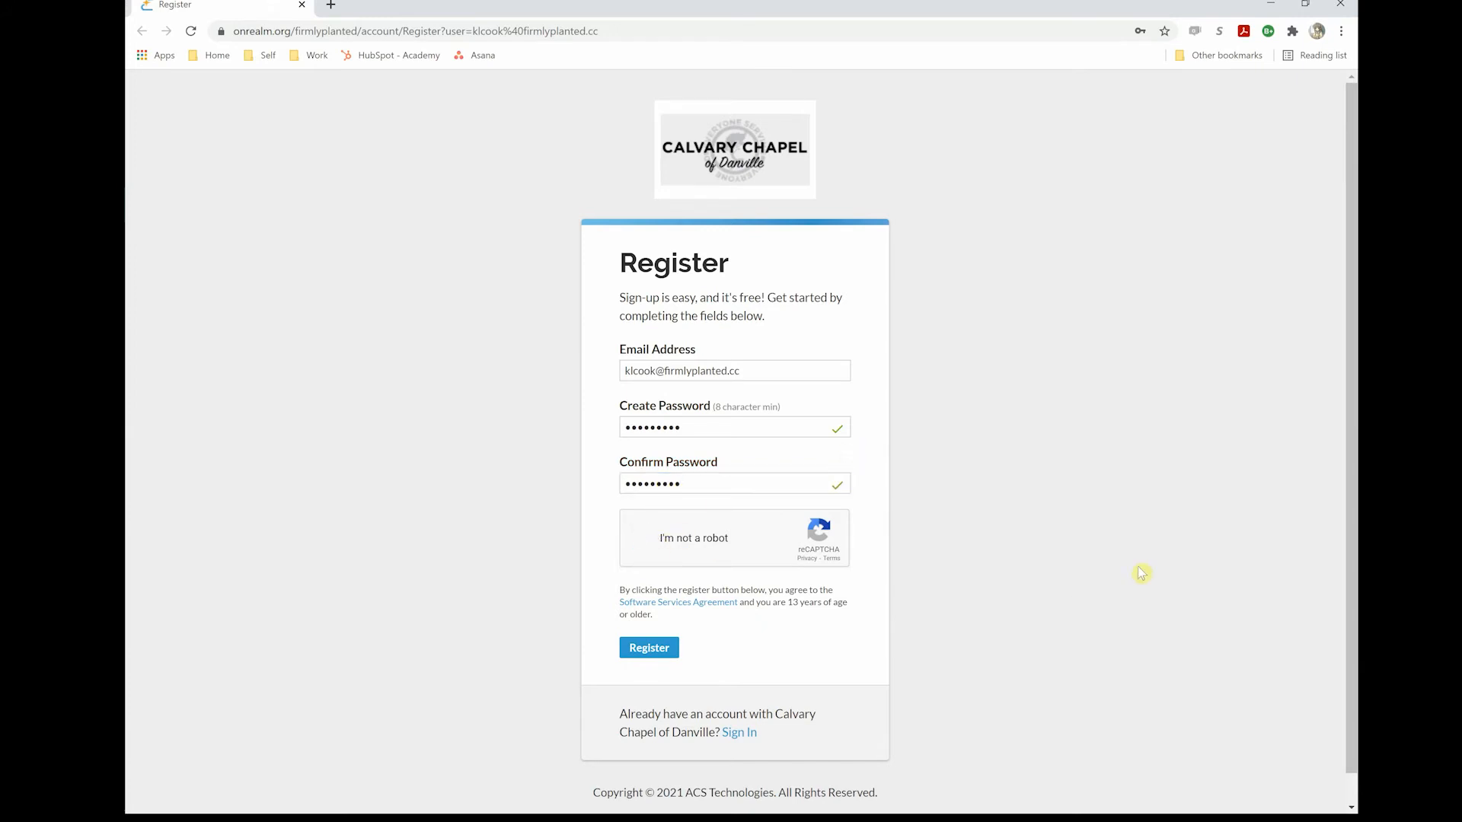
{"action": "left_click", "coordinate": [643, 537]}
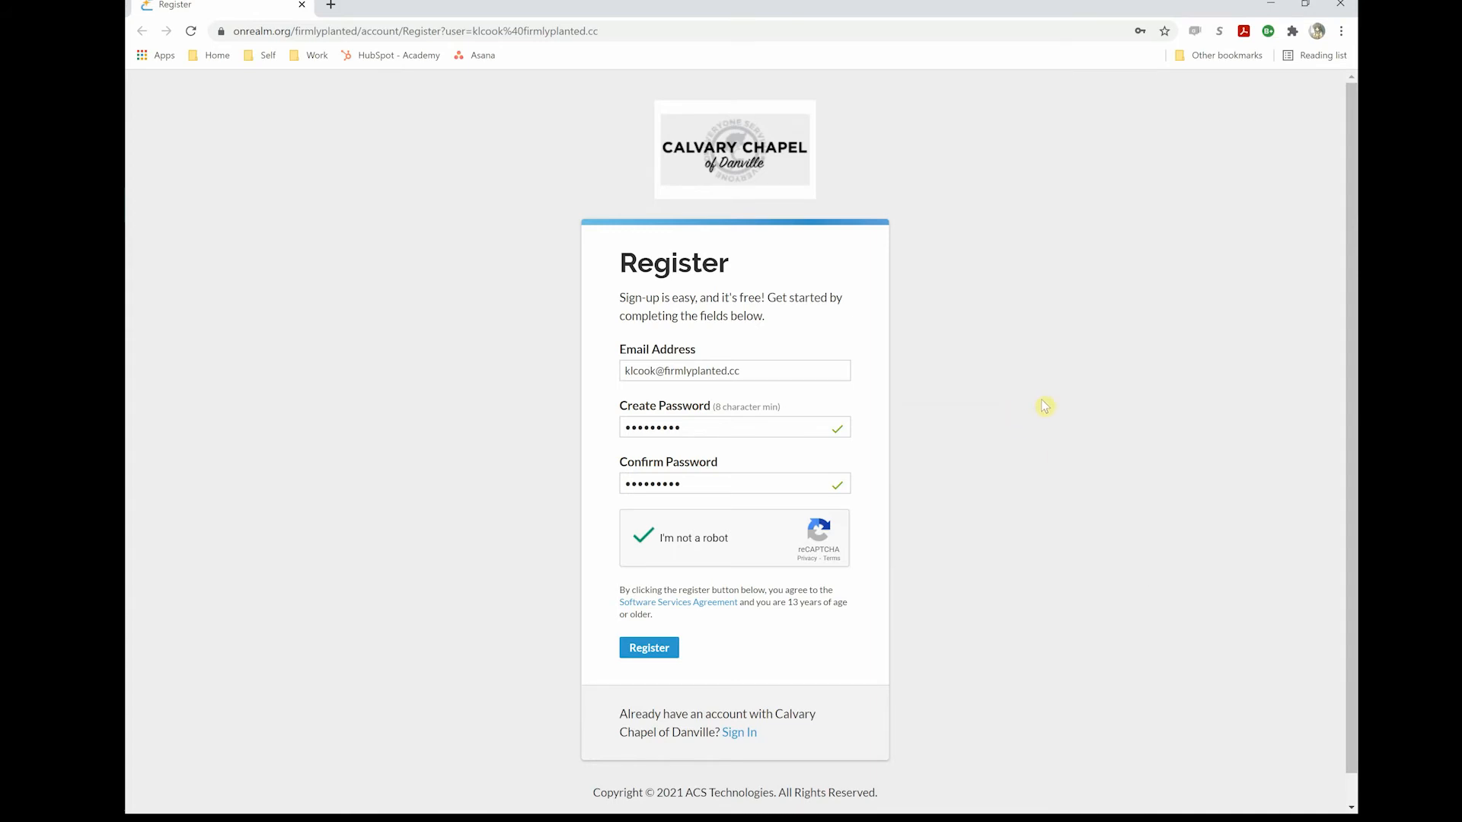
{"action": "mouse_move", "coordinate": [605, 712]}
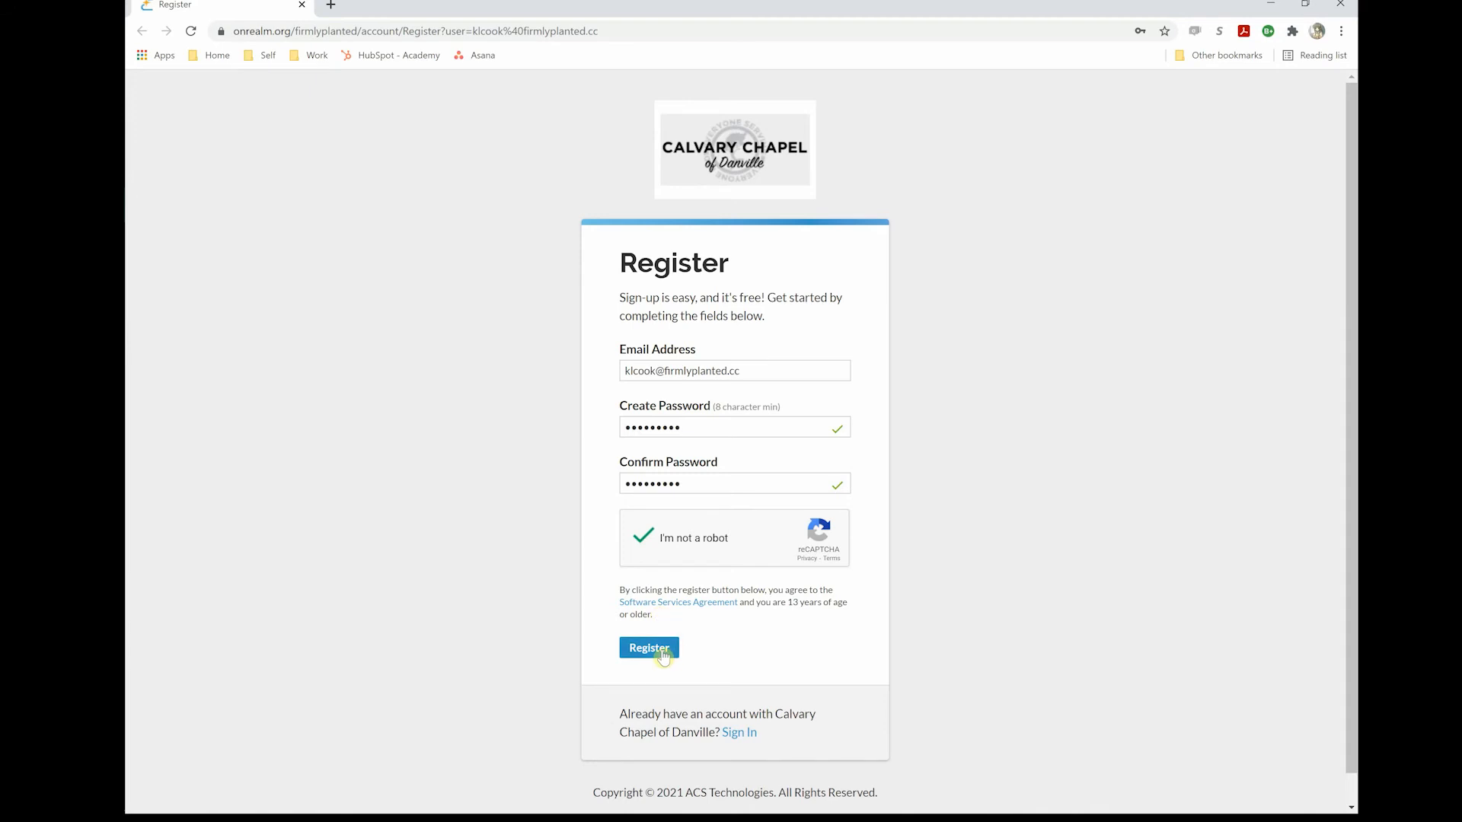
Register the account and sign in, arriving at the Tasks page with 4 unanswered invitations
{"action": "left_click", "coordinate": [647, 648]}
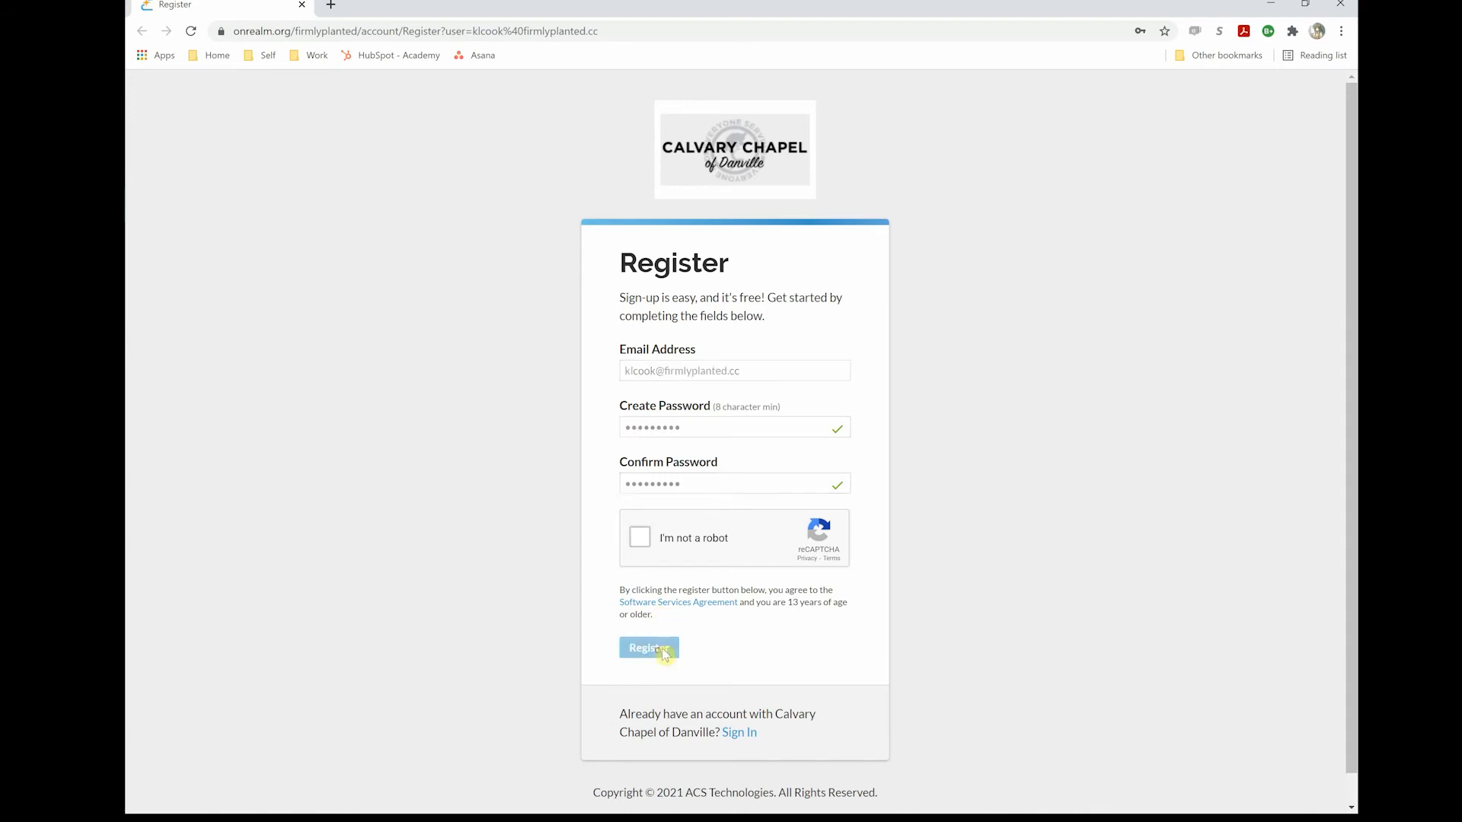
{"action": "left_click", "coordinate": [648, 647]}
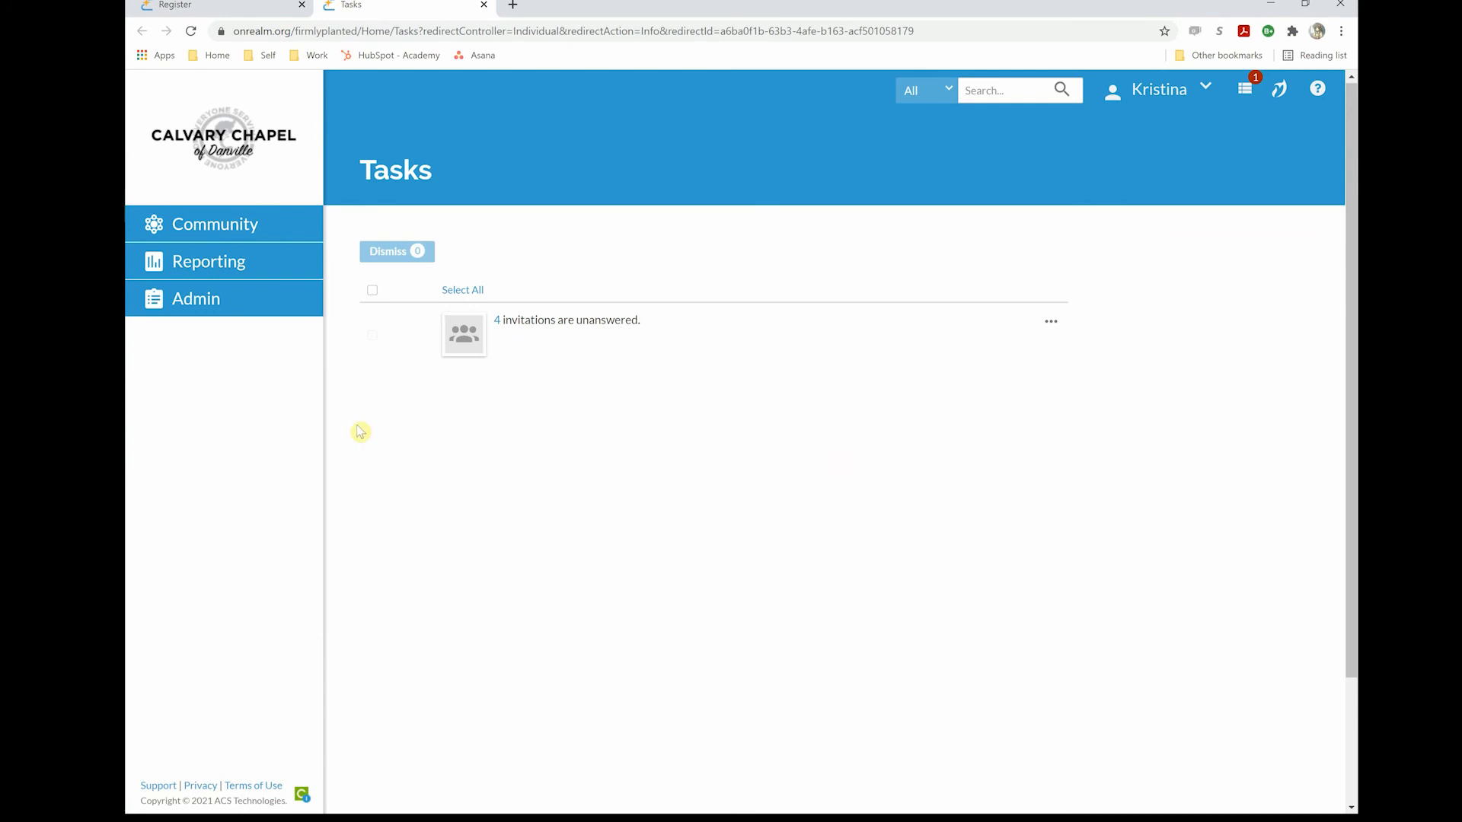
Navigate Community > Communications > News to the Calvary Chapel of Danville feed with the Welcome to Realm post
{"action": "left_click", "coordinate": [224, 224]}
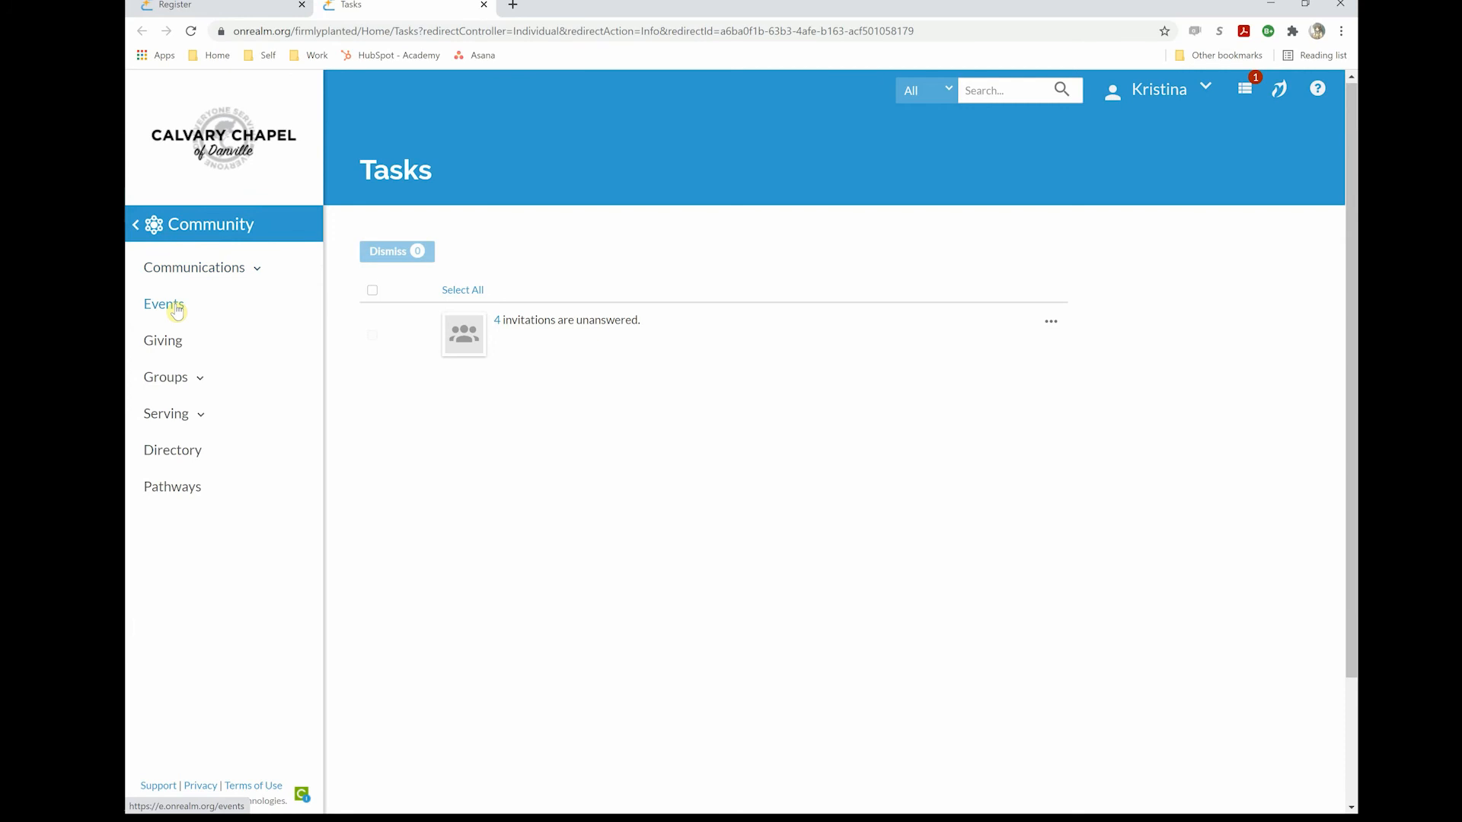
{"action": "left_click", "coordinate": [194, 267]}
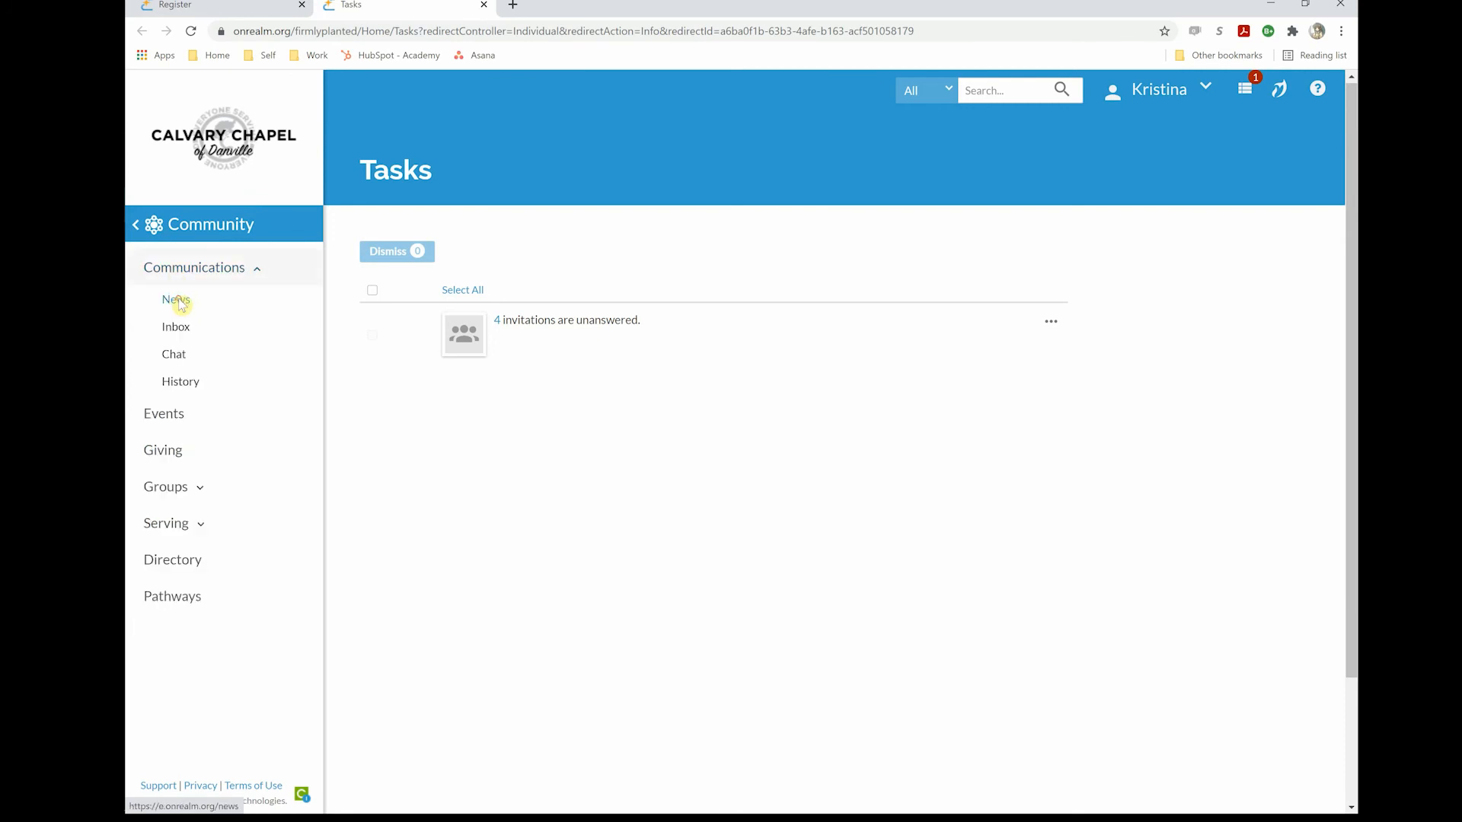
{"action": "left_click", "coordinate": [175, 300]}
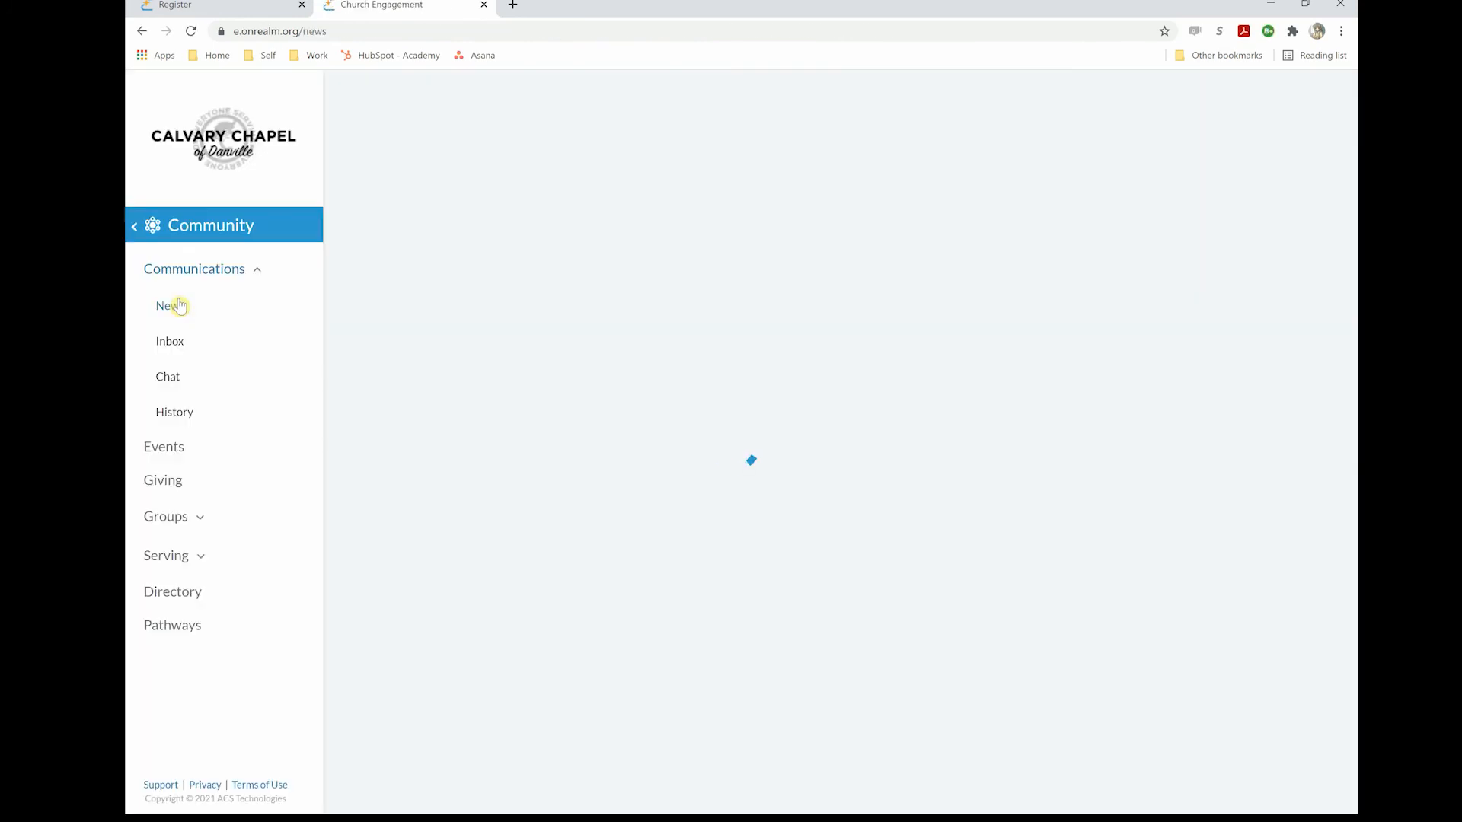
{"action": "left_click", "coordinate": [165, 306]}
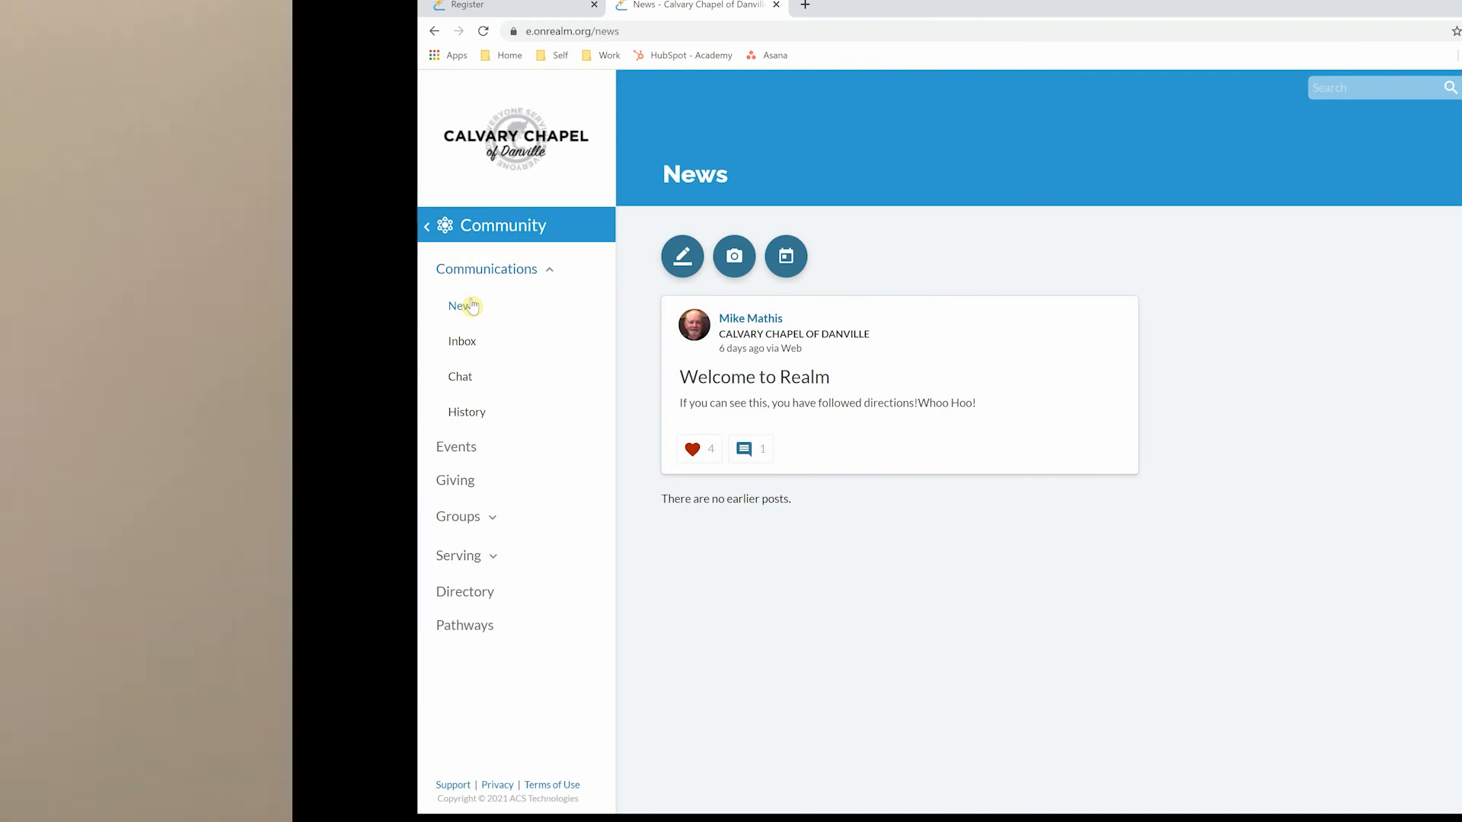